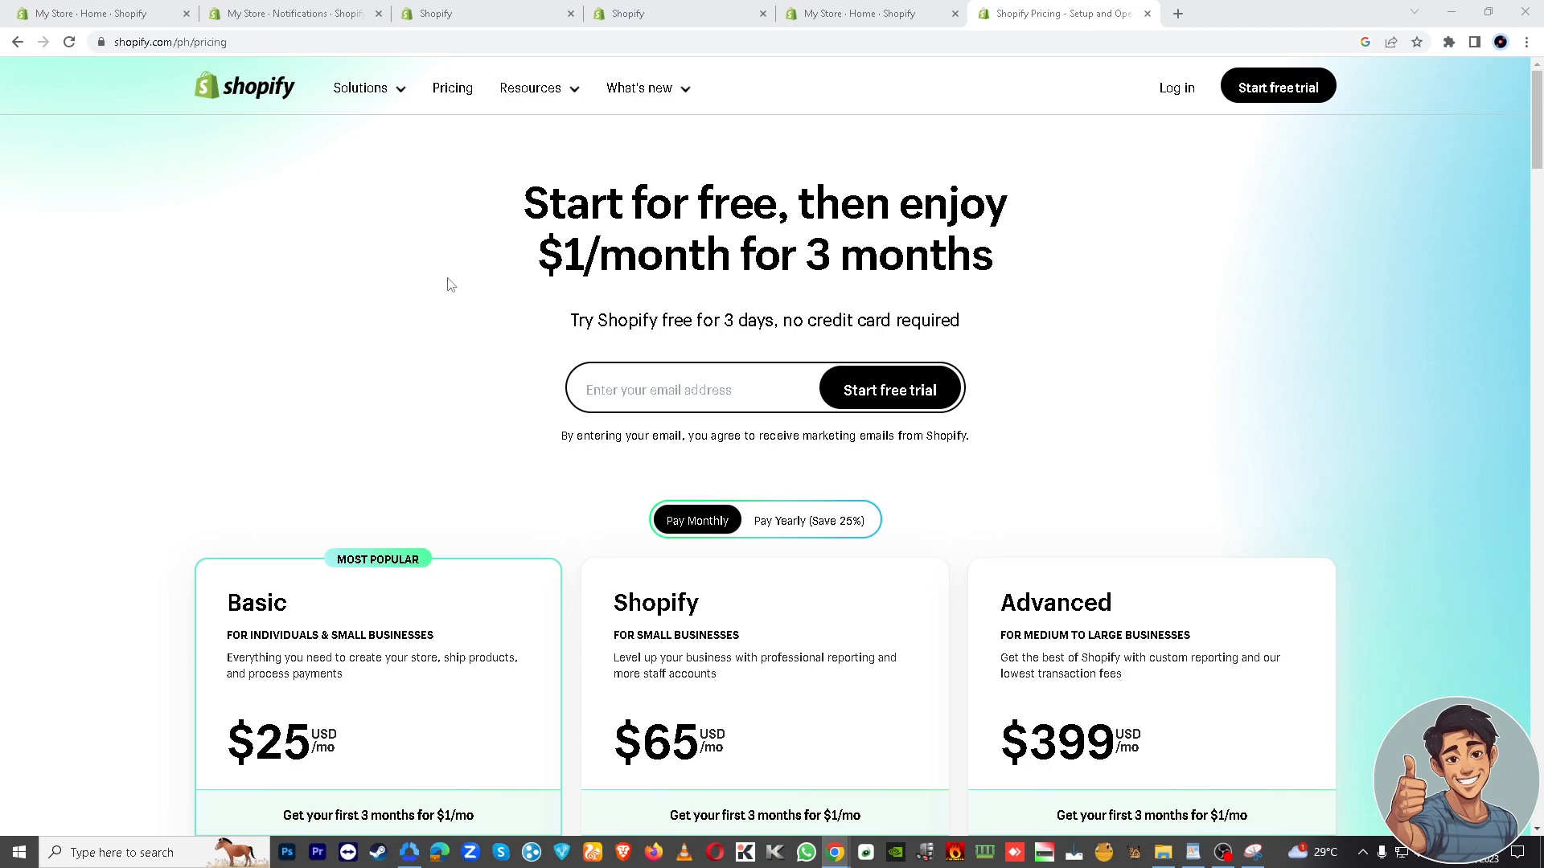
mouse_move(203, 339)
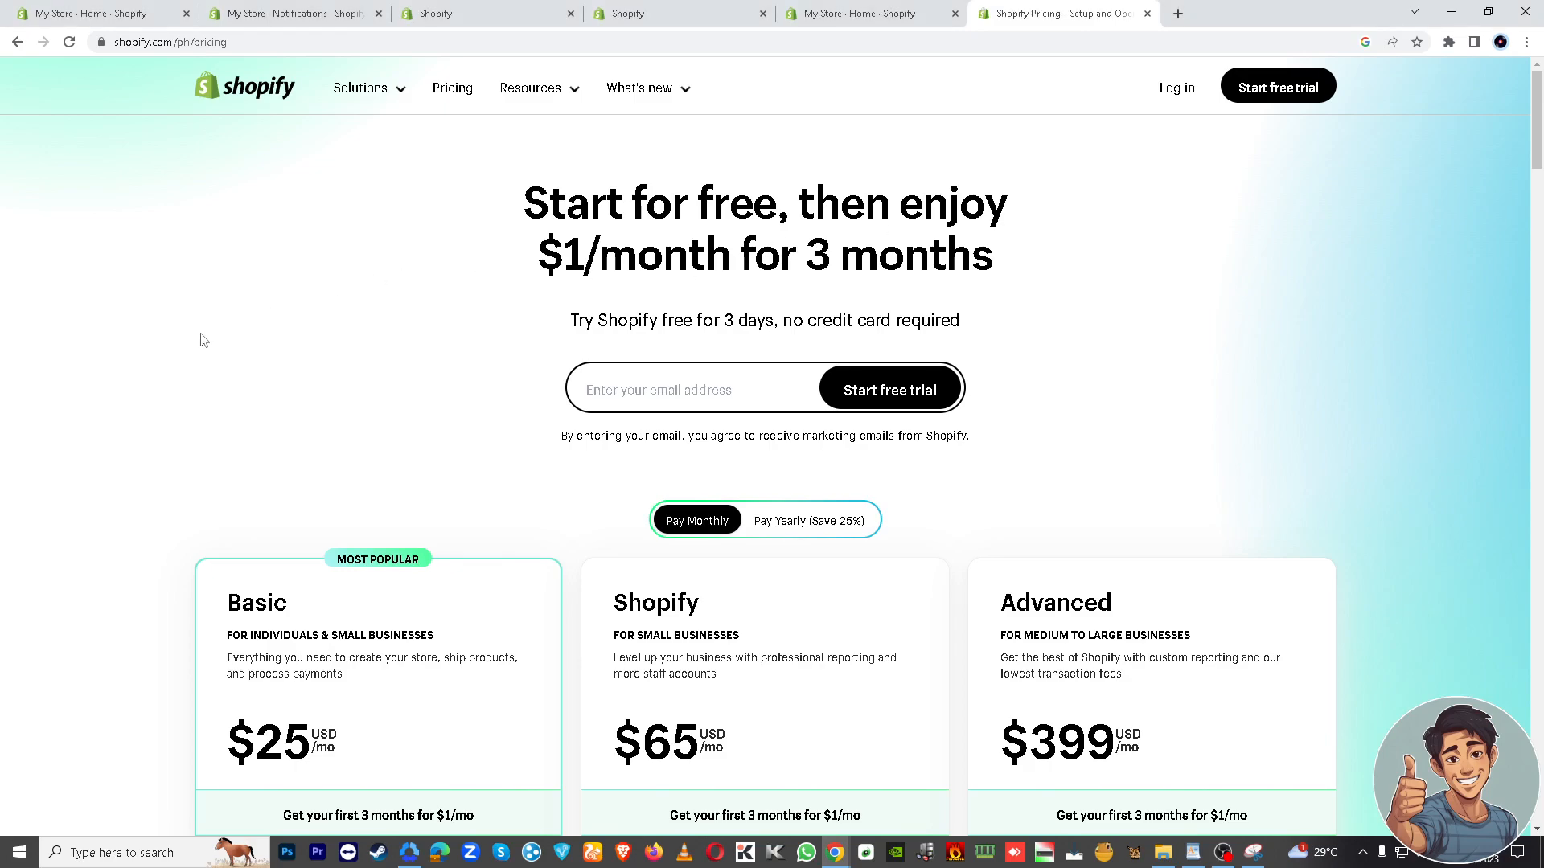
Scroll down the Shopify pricing page showing the Basic, Shopify and Advanced plans
scroll(down, 3)
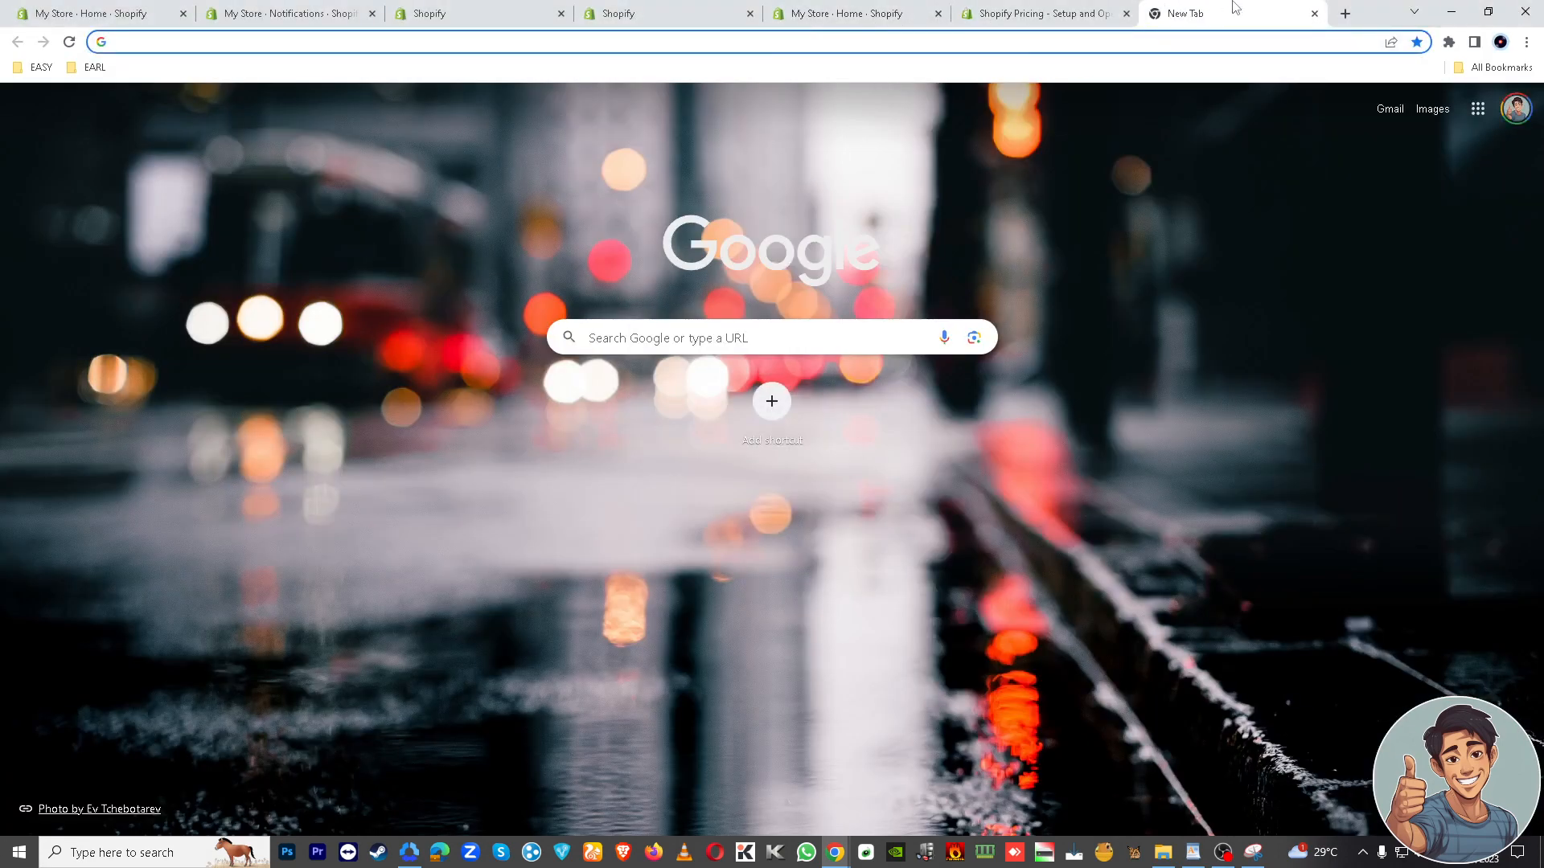
Return to the My Store admin and open Settings in a new tab
click(1041, 14)
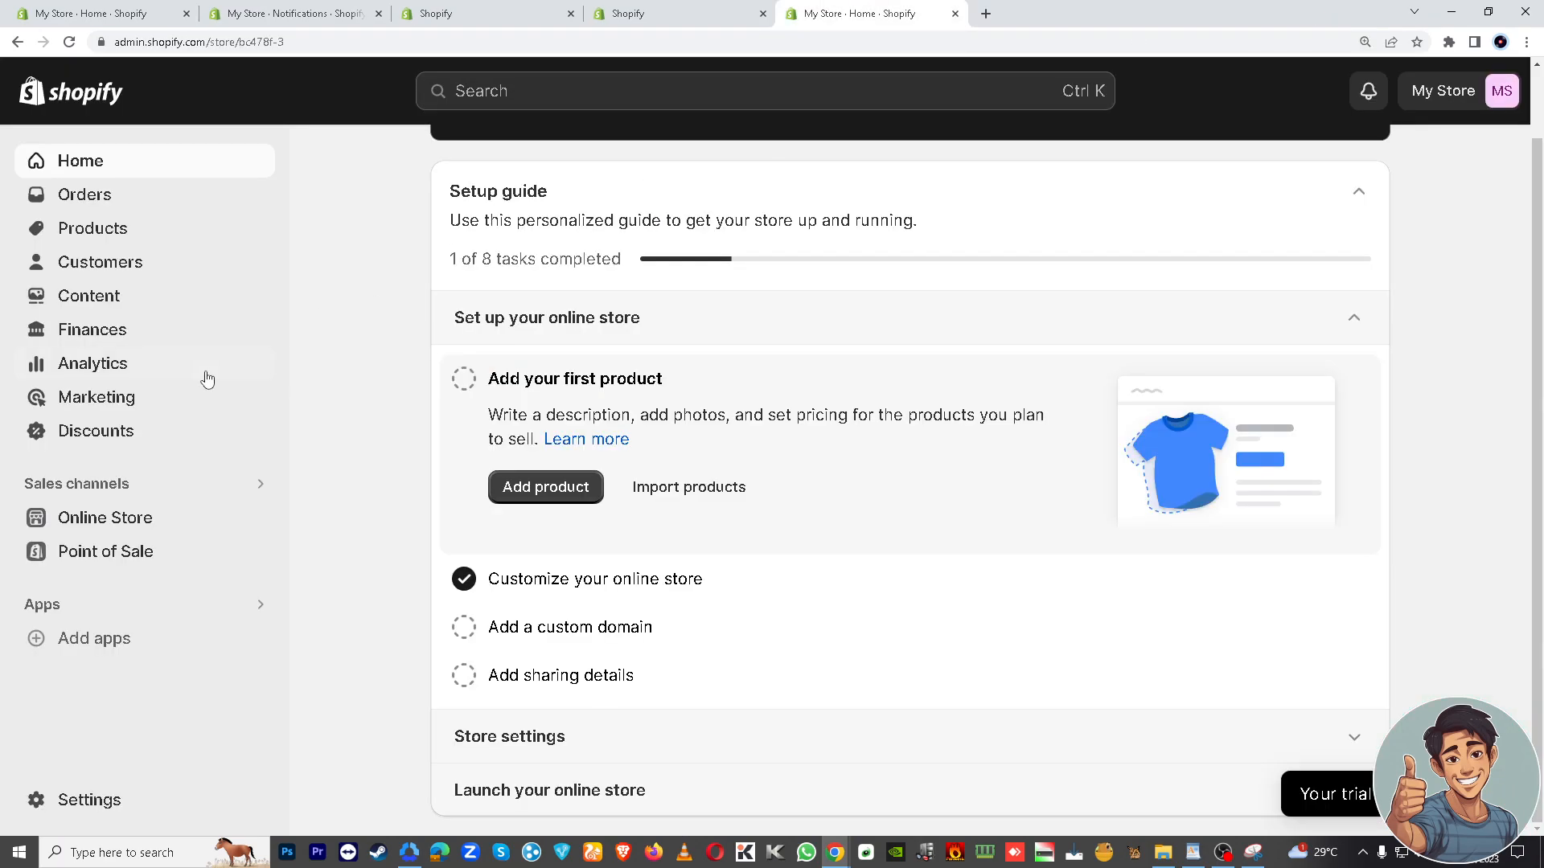
mouse_move(352, 368)
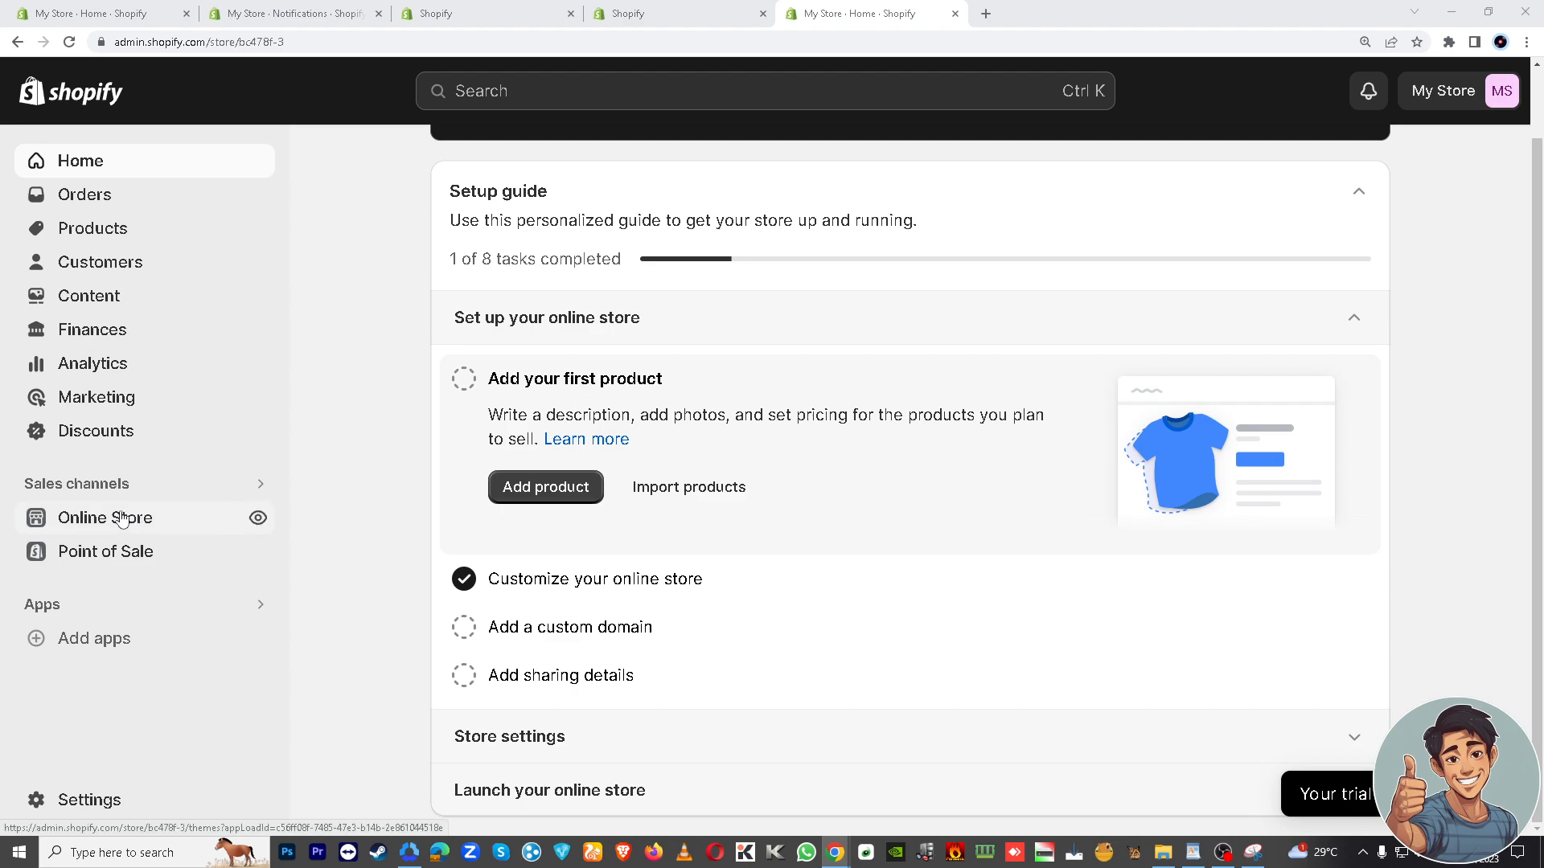
mouse_move(111, 807)
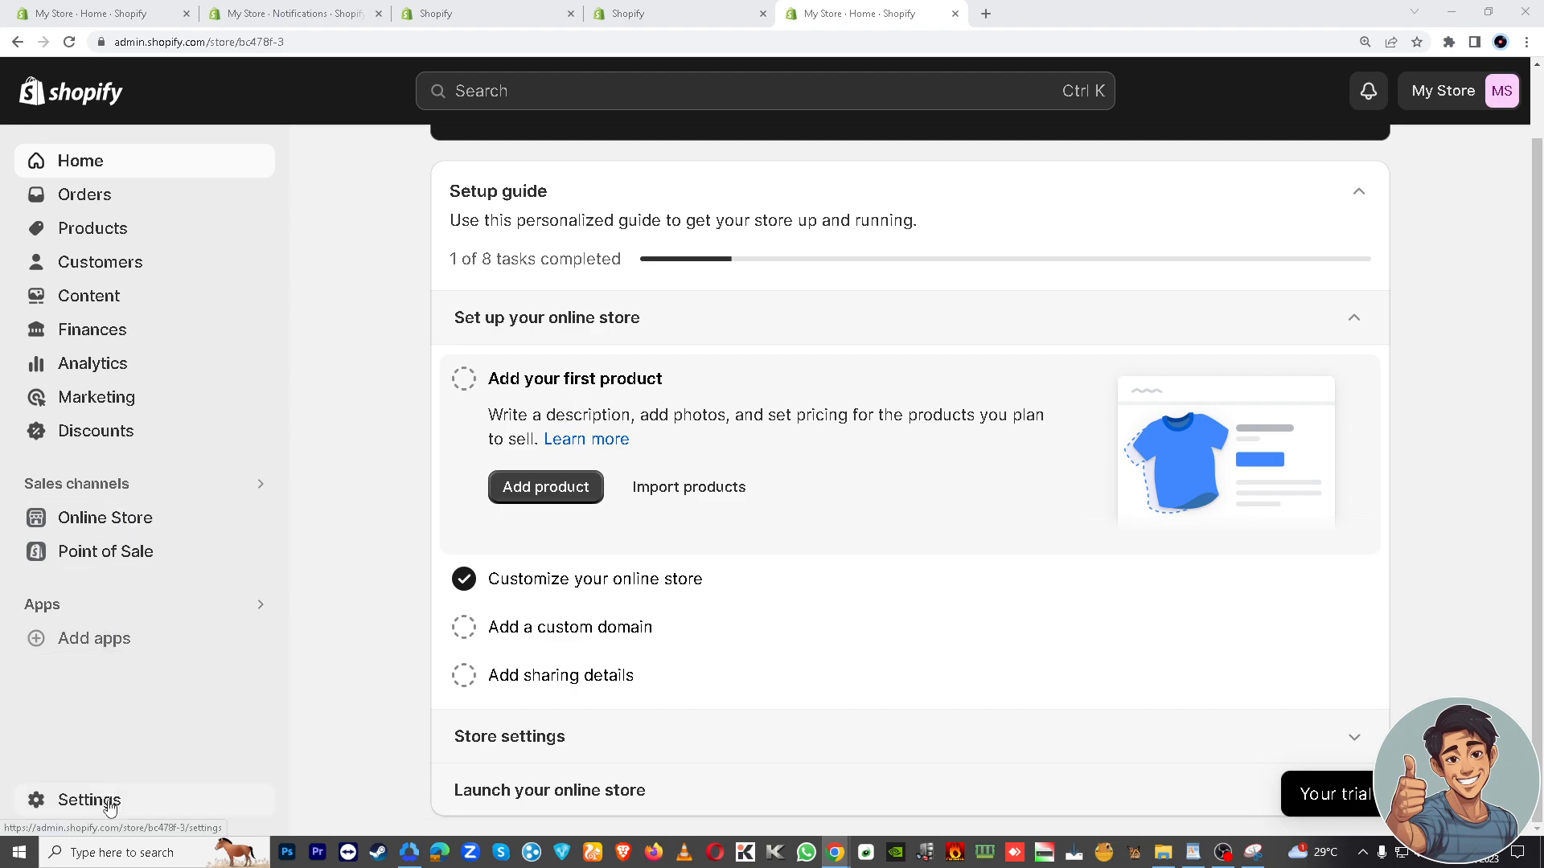
right_click(88, 800)
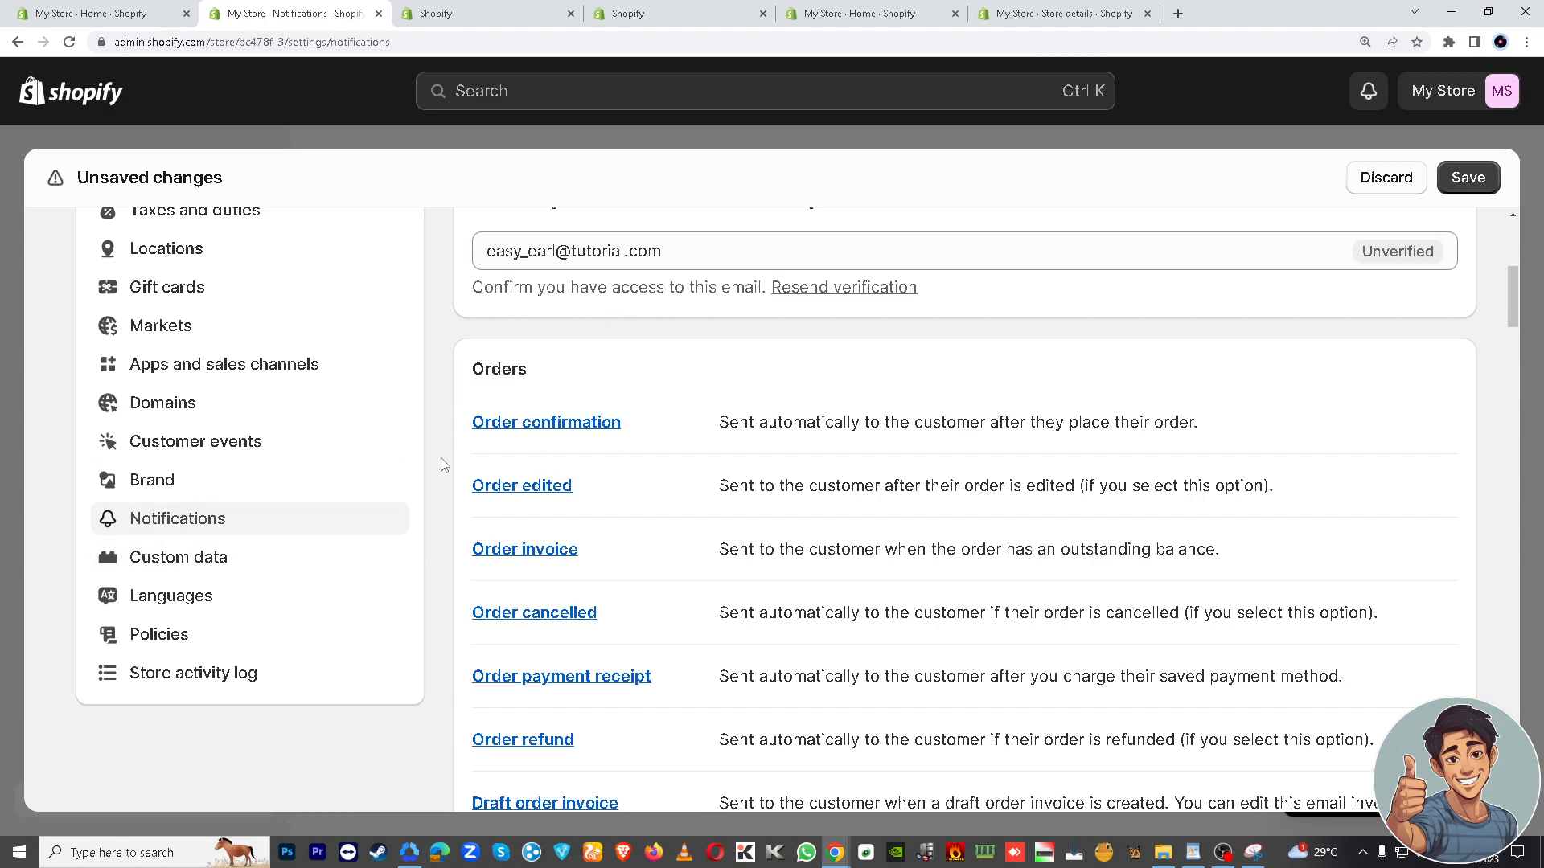
mouse_move(591, 449)
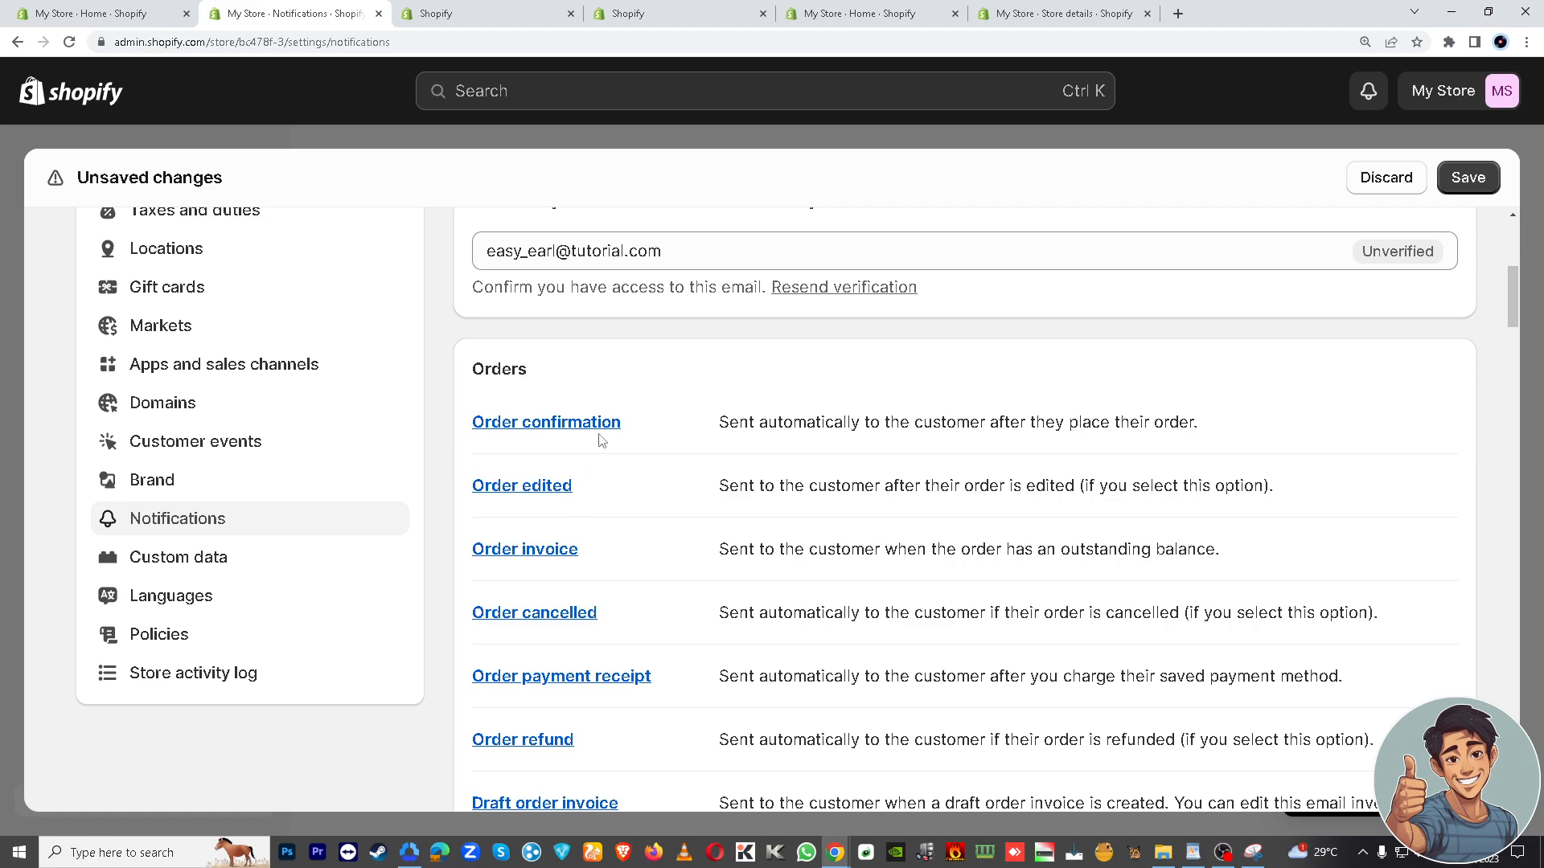
mouse_move(552, 502)
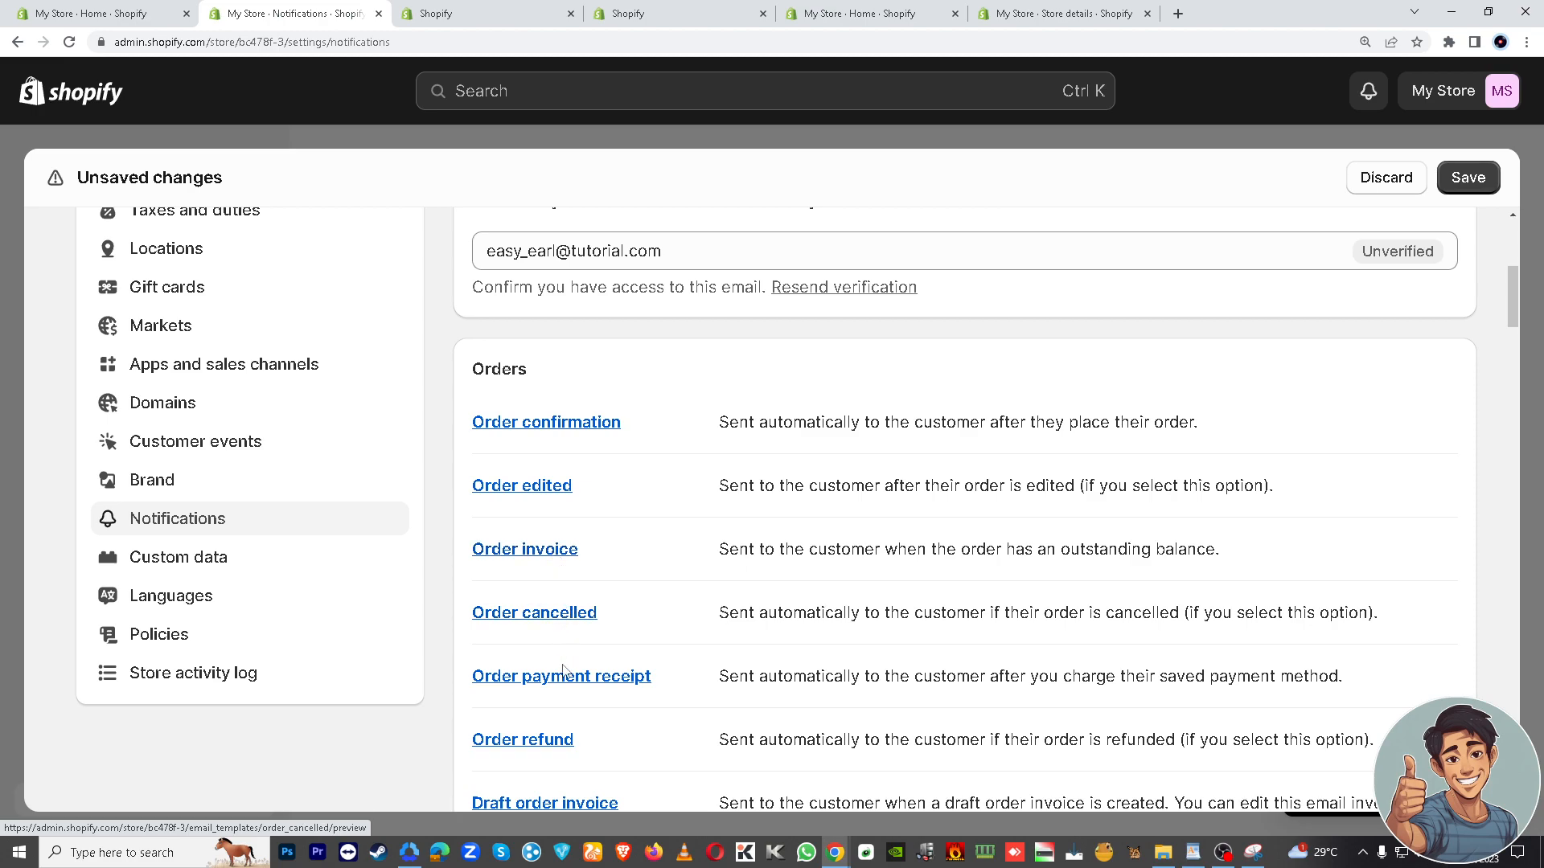
mouse_move(549, 556)
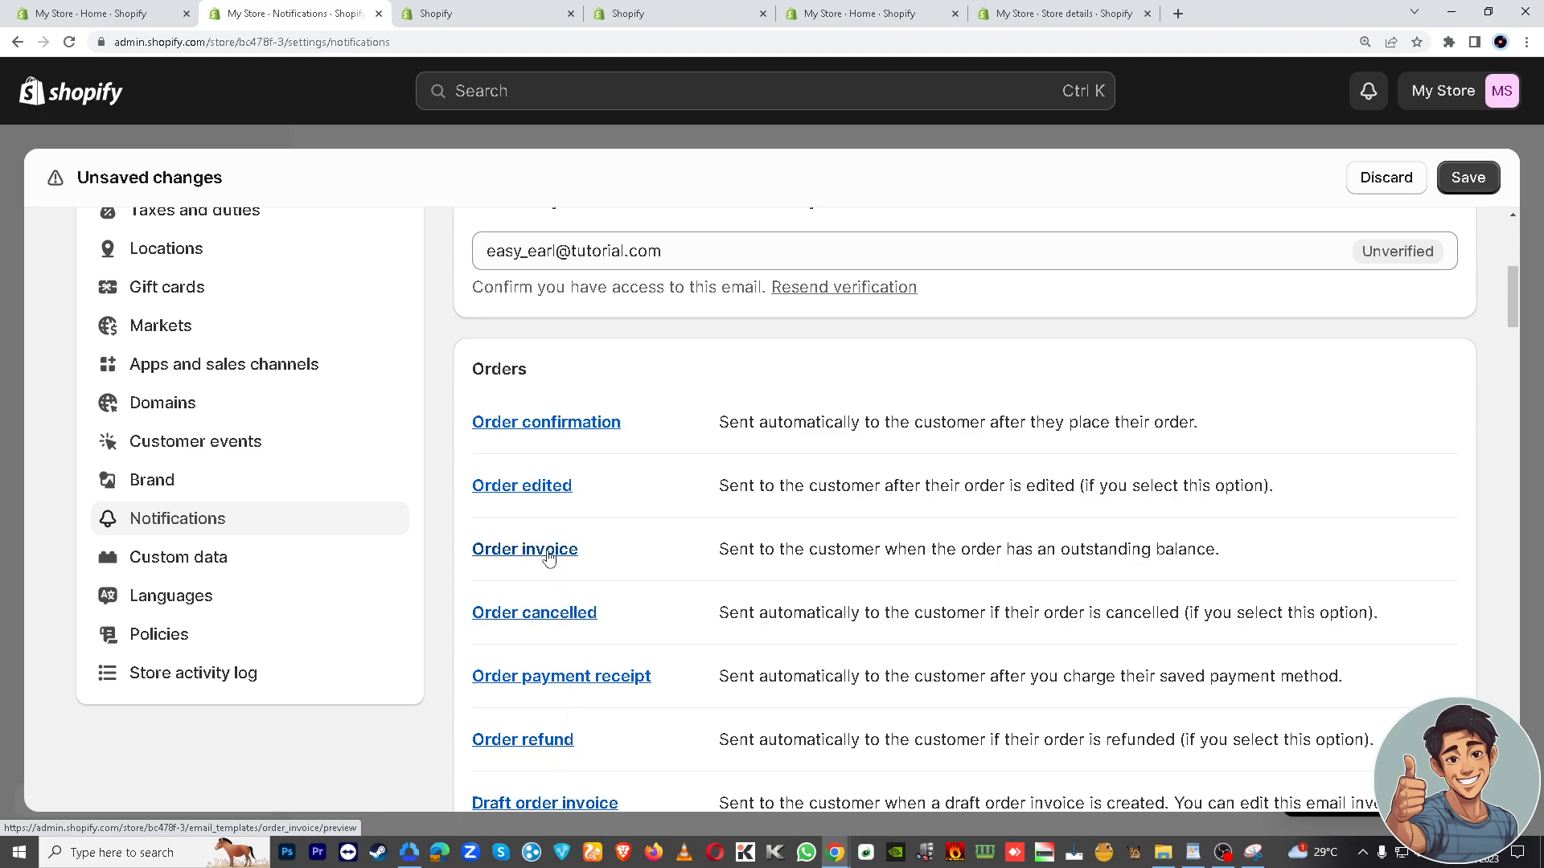
mouse_move(541, 564)
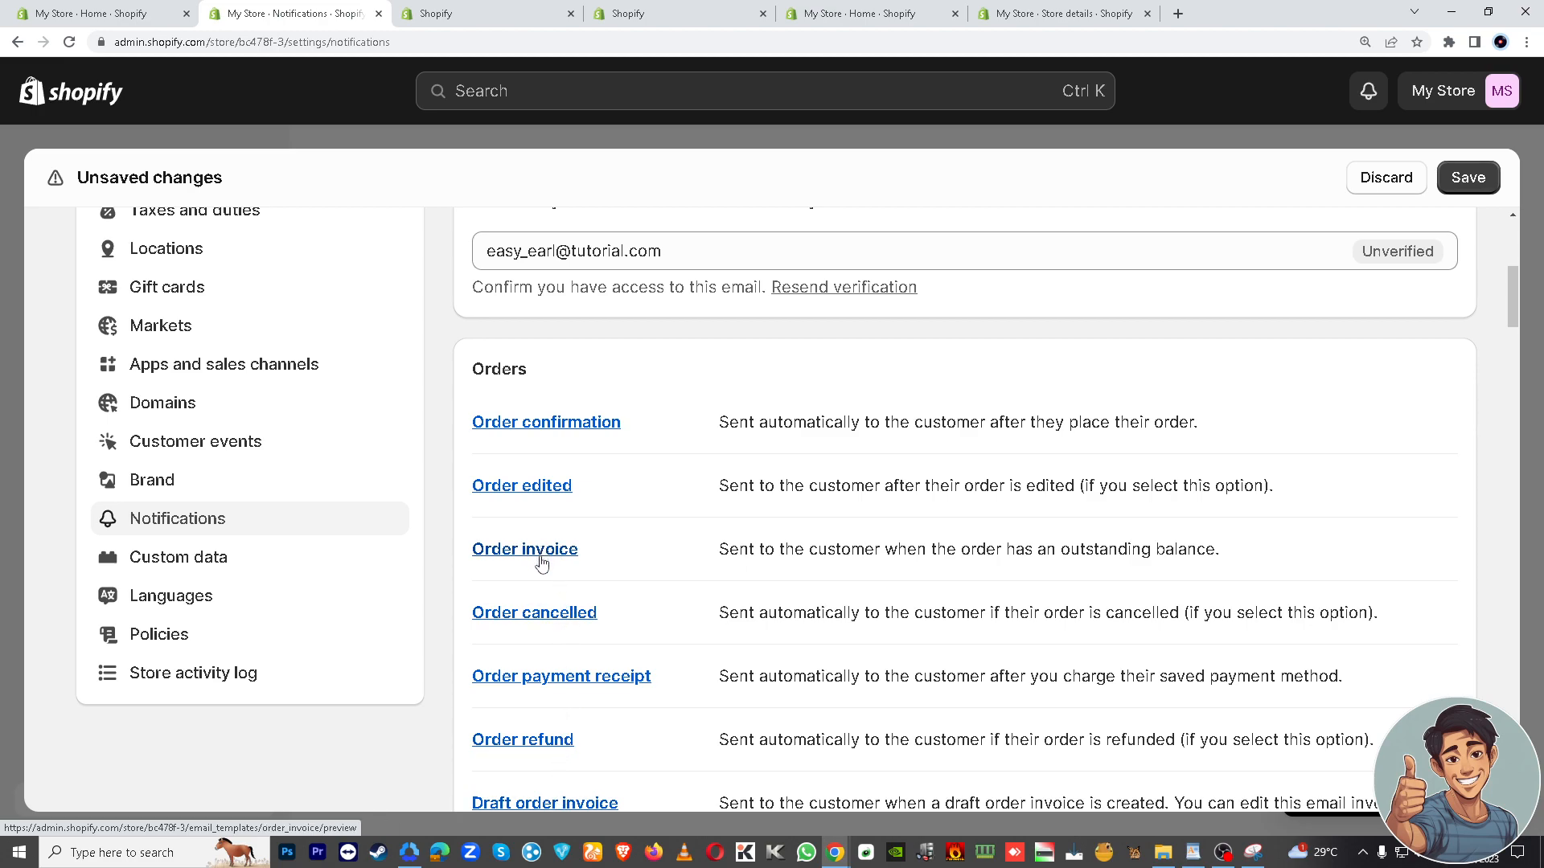
Open the Order invoice template under Orders in Notifications
click(525, 549)
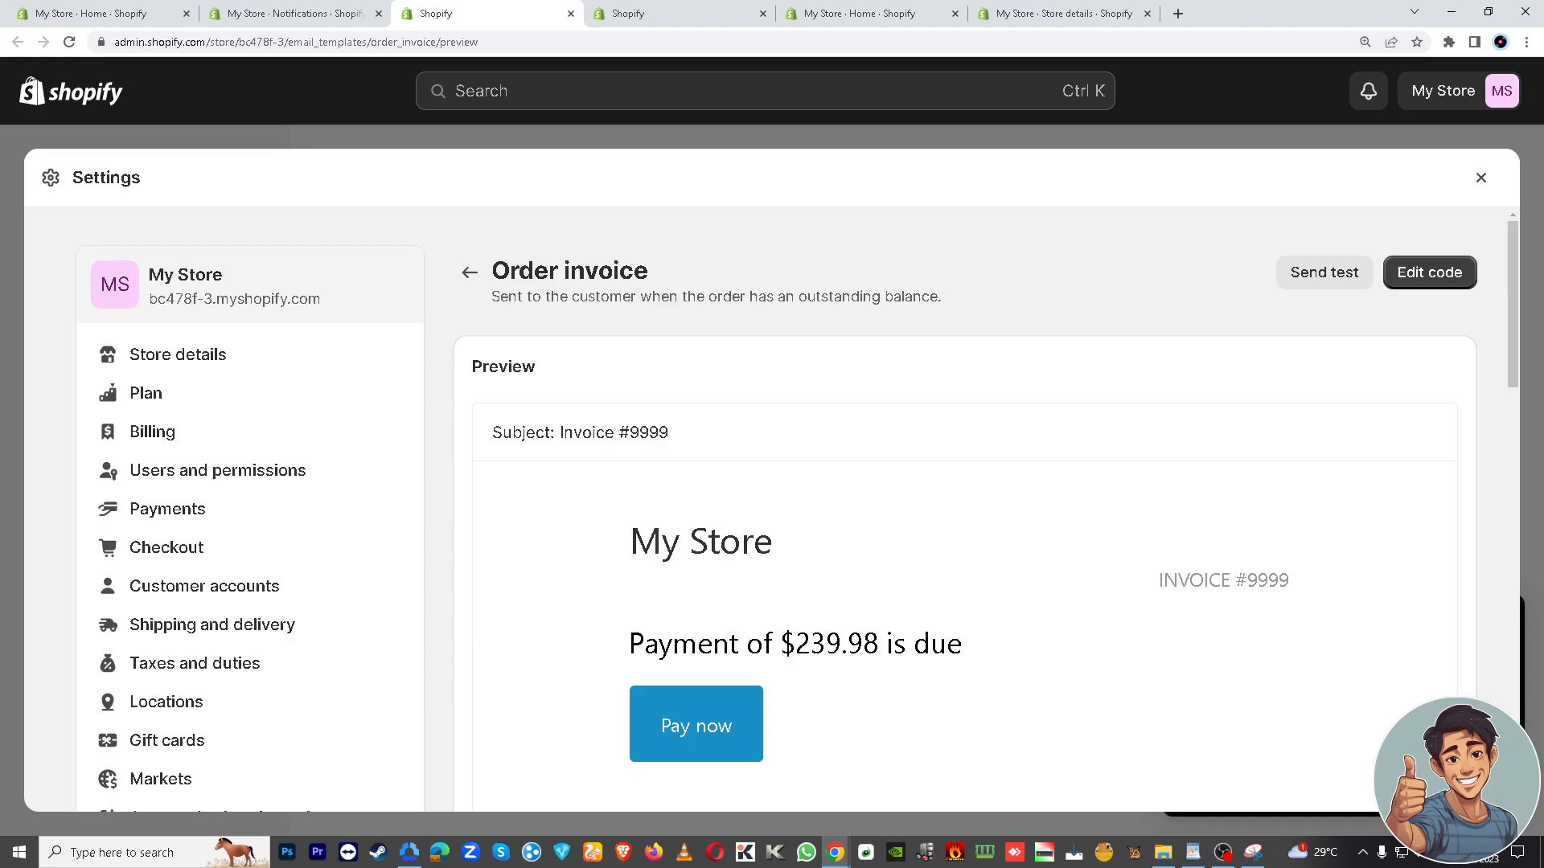
mouse_move(1113, 422)
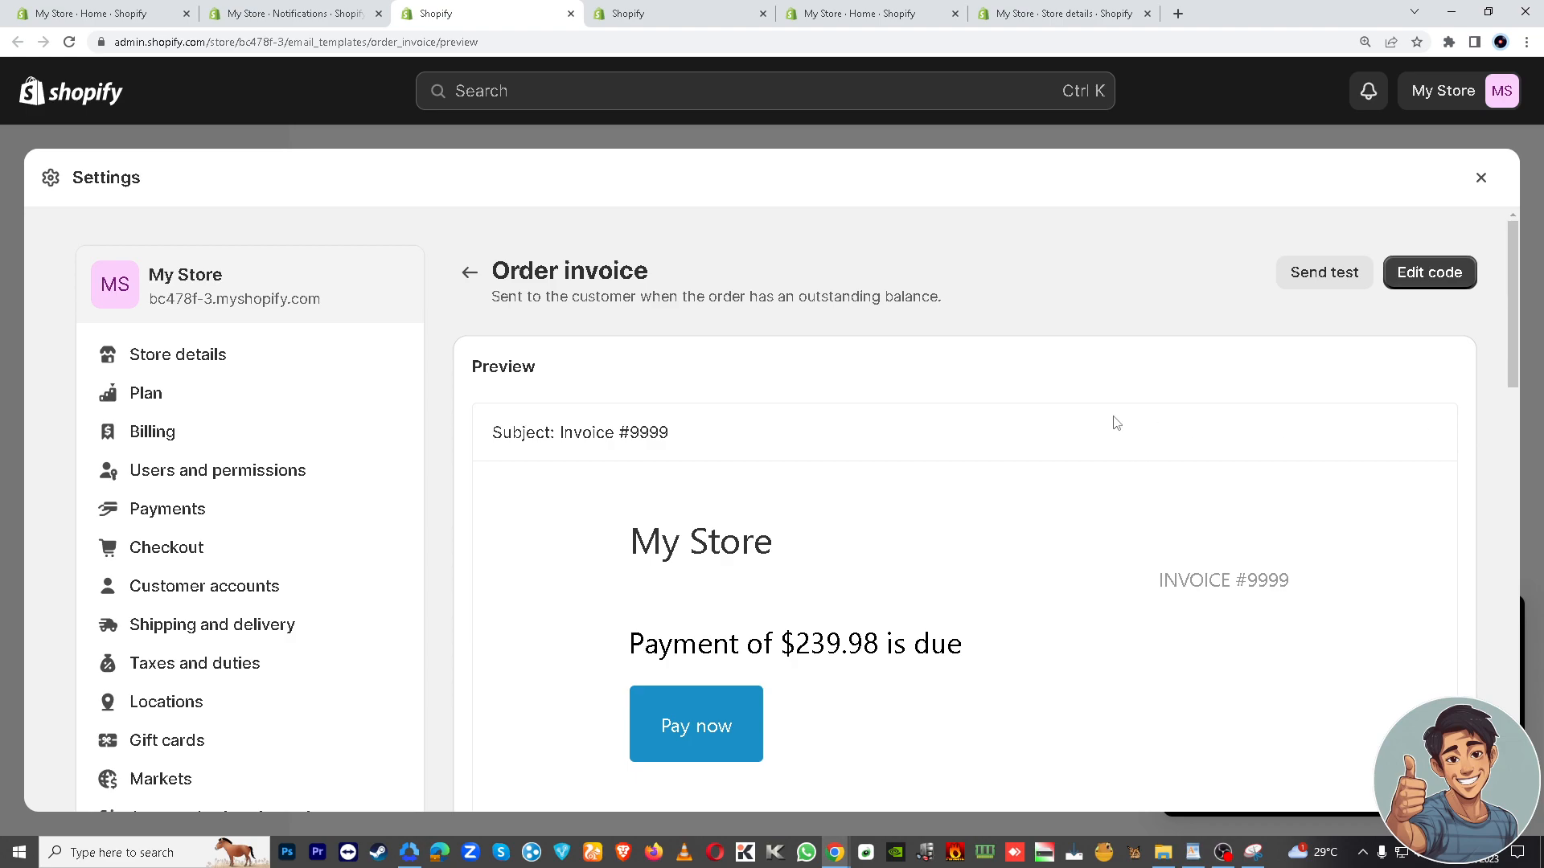
scroll(down, 3)
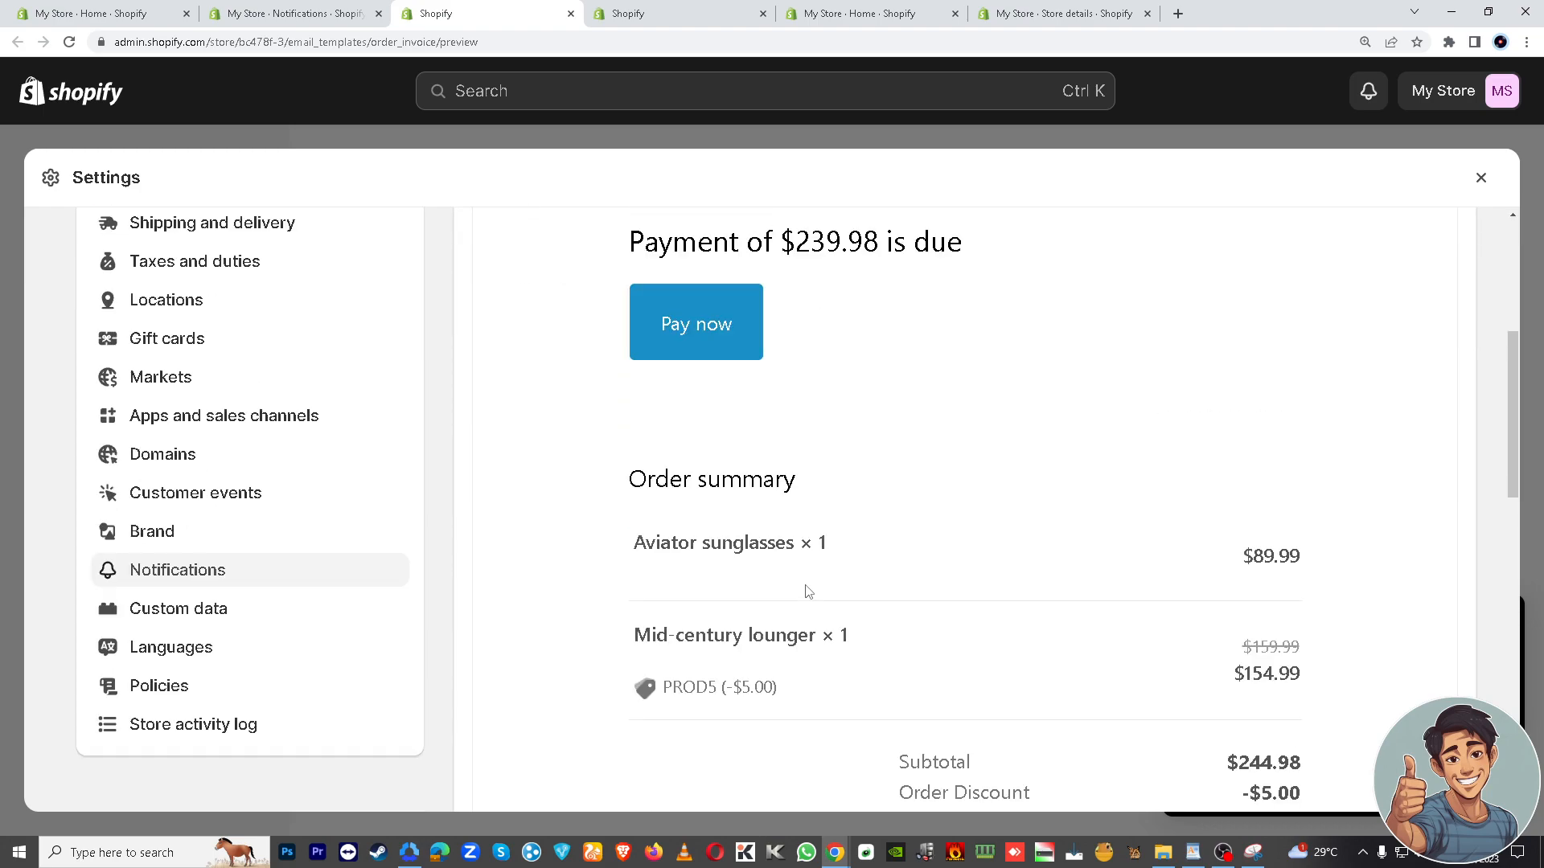
scroll(down, 3)
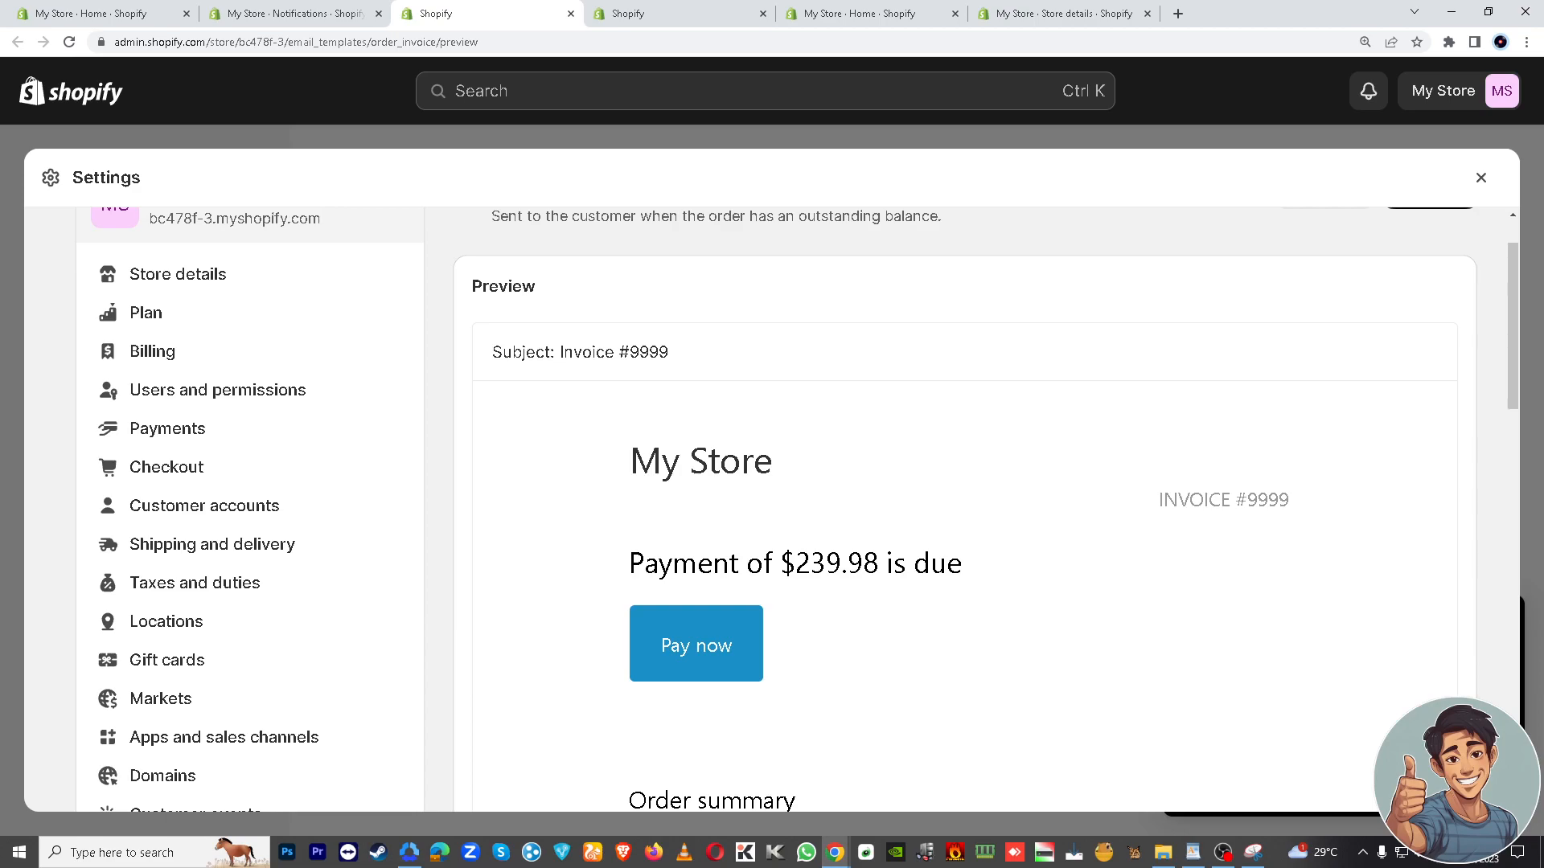
mouse_move(1067, 462)
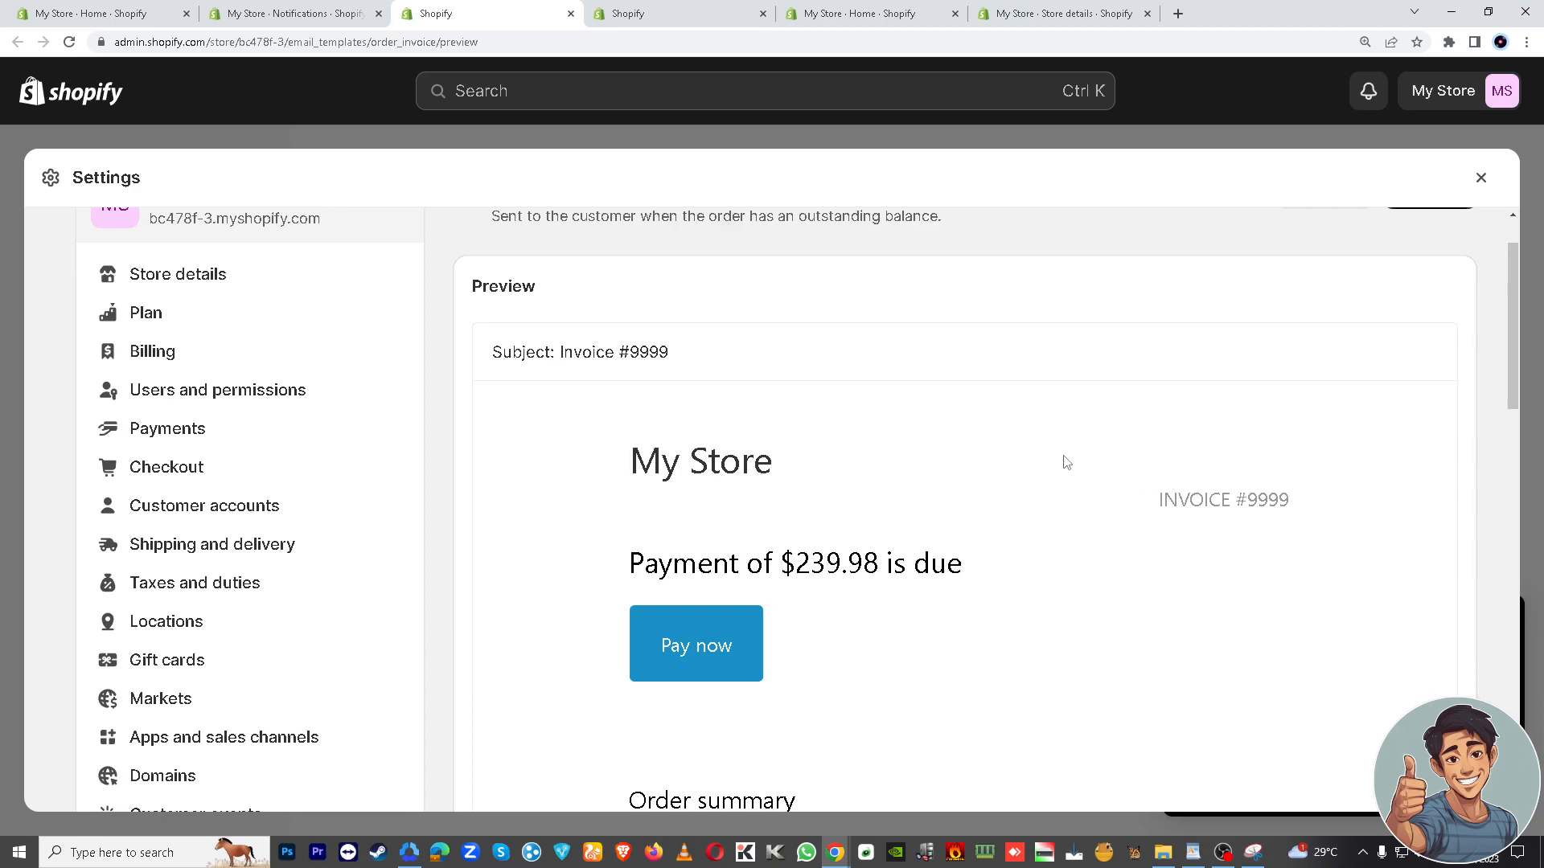